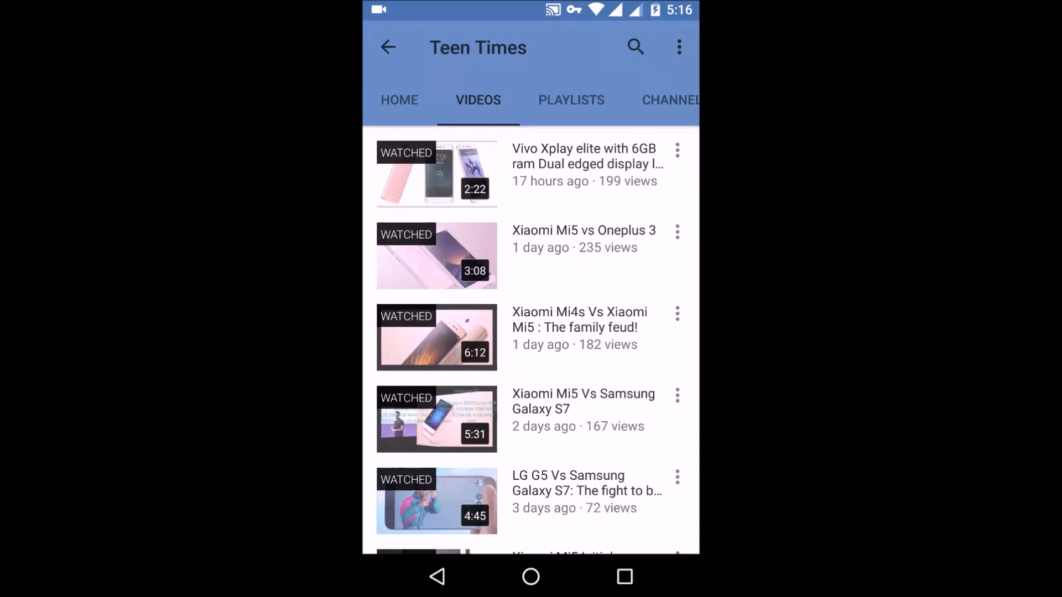
Browse the Teen Times channel's Videos list, with recent uploads marked as watched
left_click(436, 418)
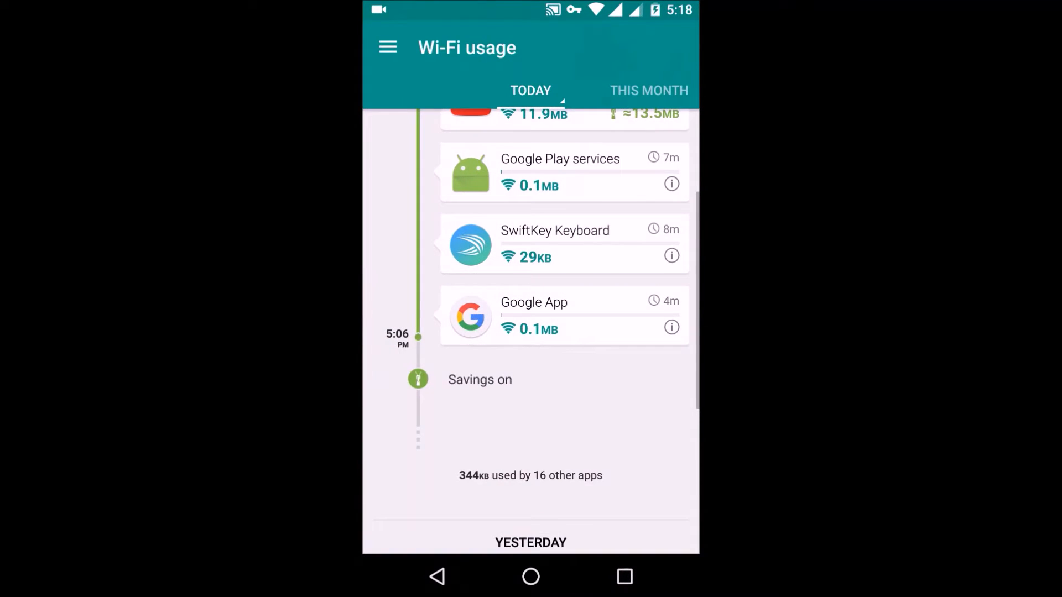
Scroll through today's Wi-Fi app list showing 12.4 MB used, 52% saved, YouTube at 11.9 MB
scroll("down", 3)
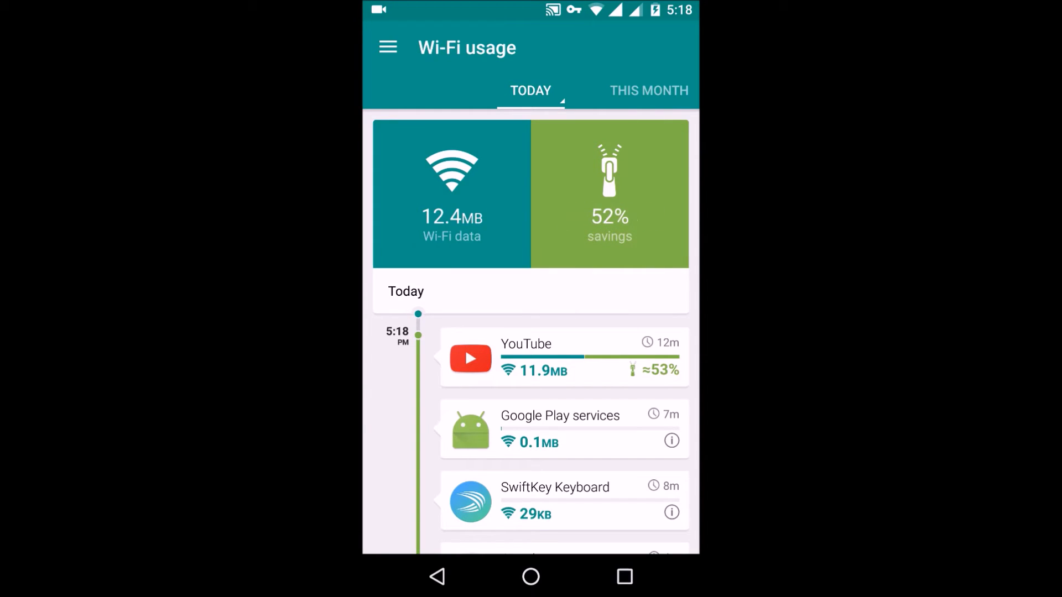
From the home screen's app drawer, reach Opera Max's App info and request Force Stop
left_click(530, 577)
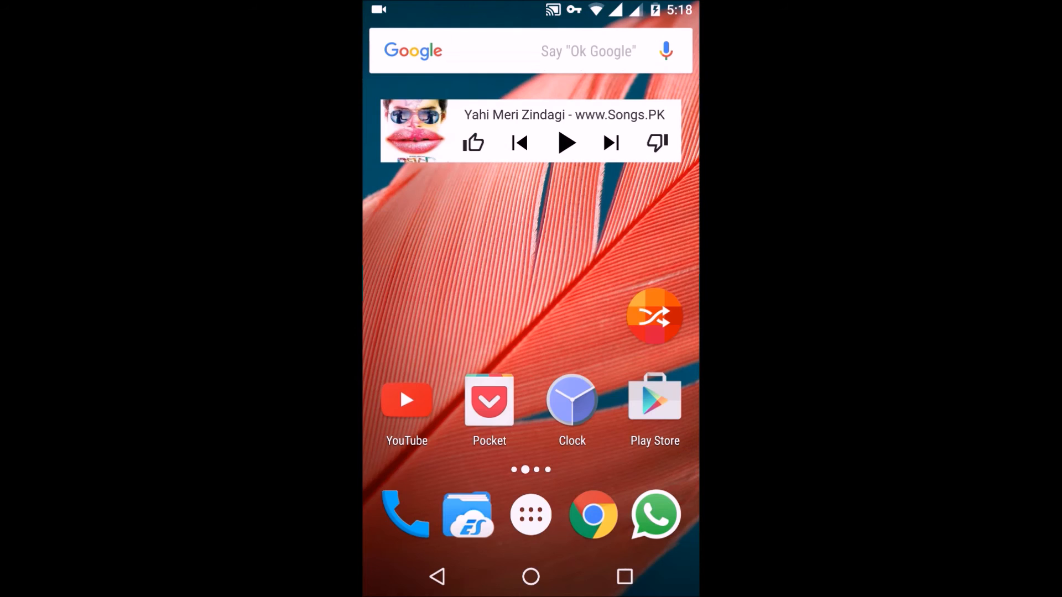
left_click(530, 515)
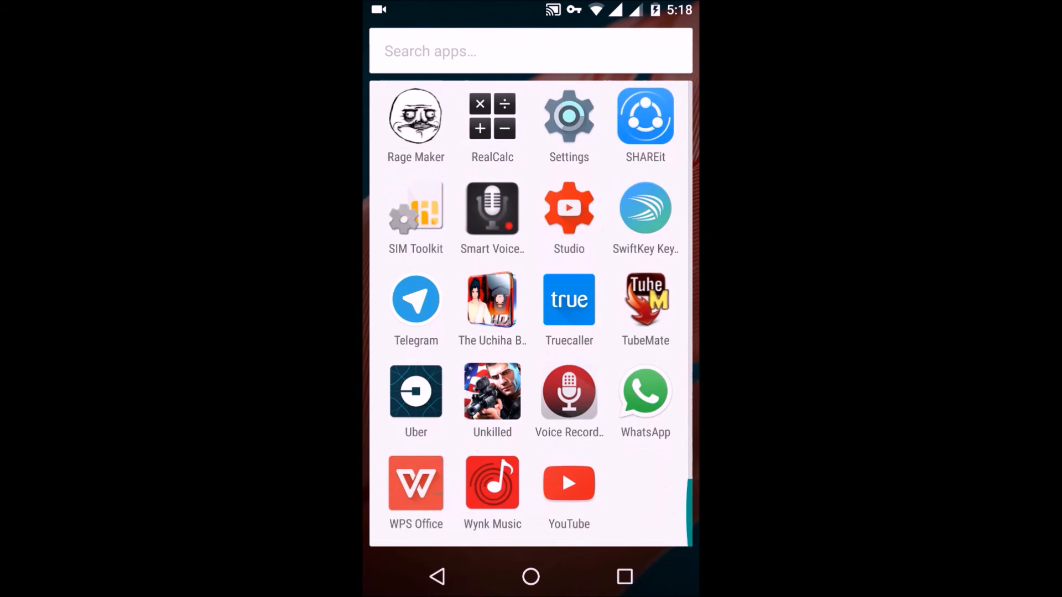
scroll("up", 3)
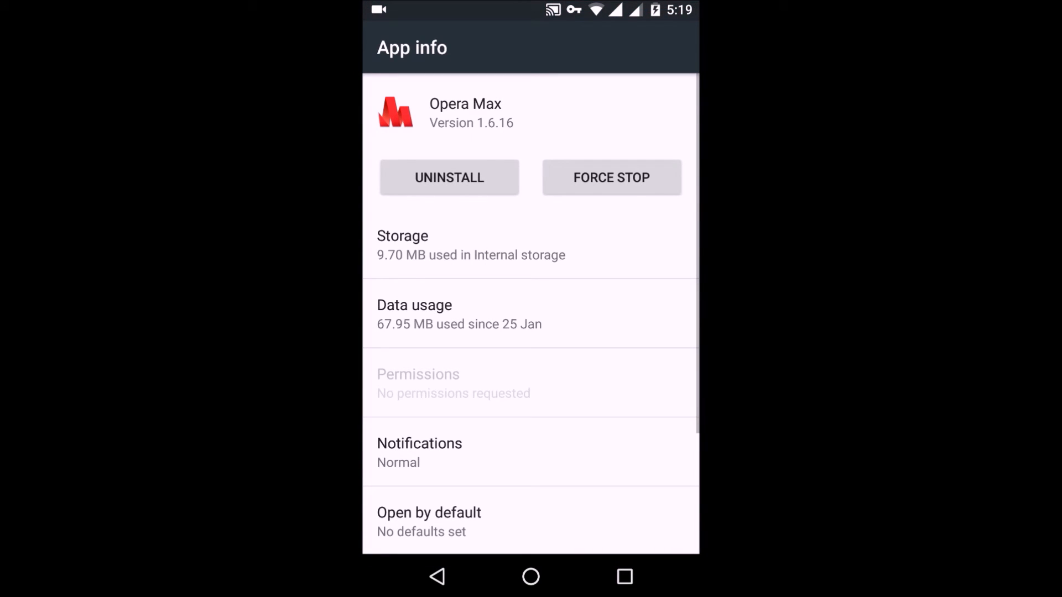
left_click(611, 177)
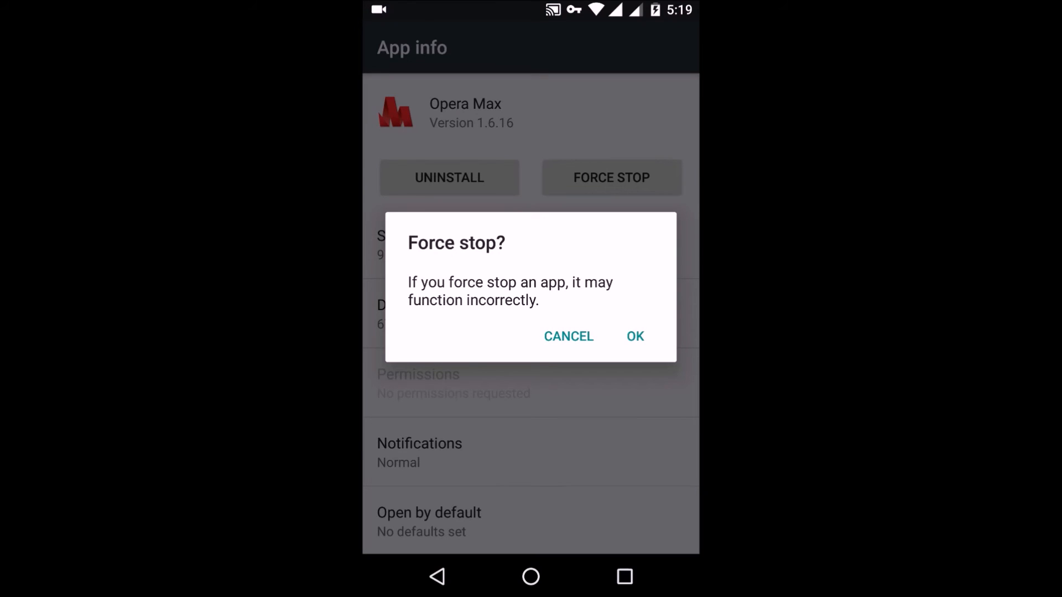